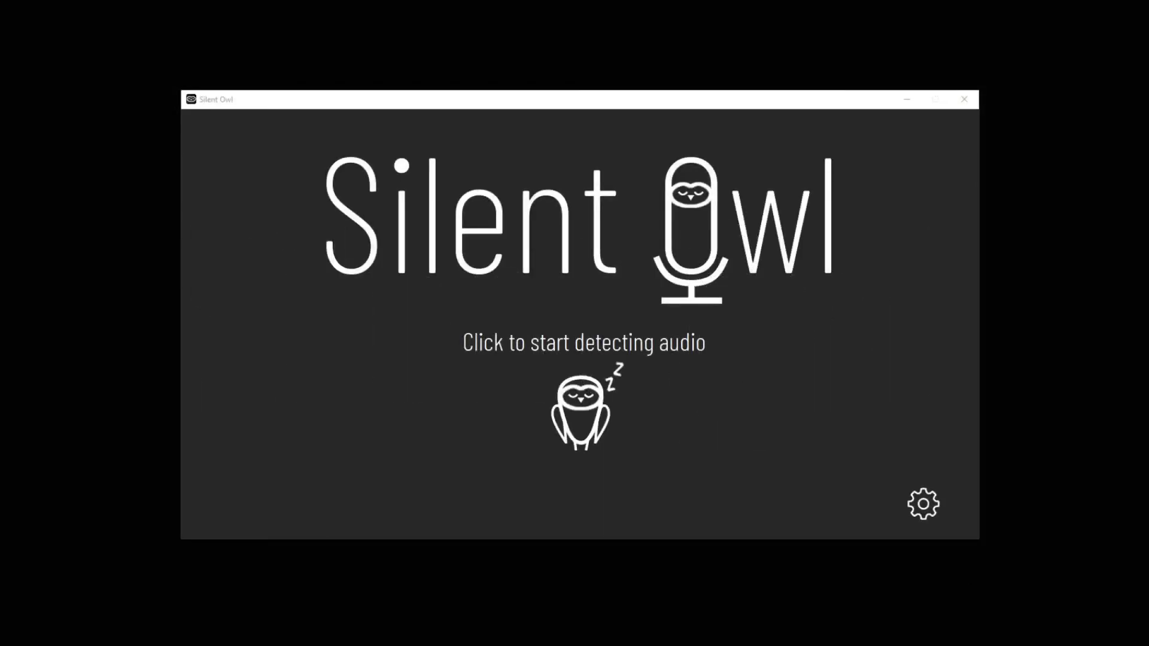
# Set the volume cap threshold to 58 and start audio detection with the owl
pyautogui.click(921, 504)
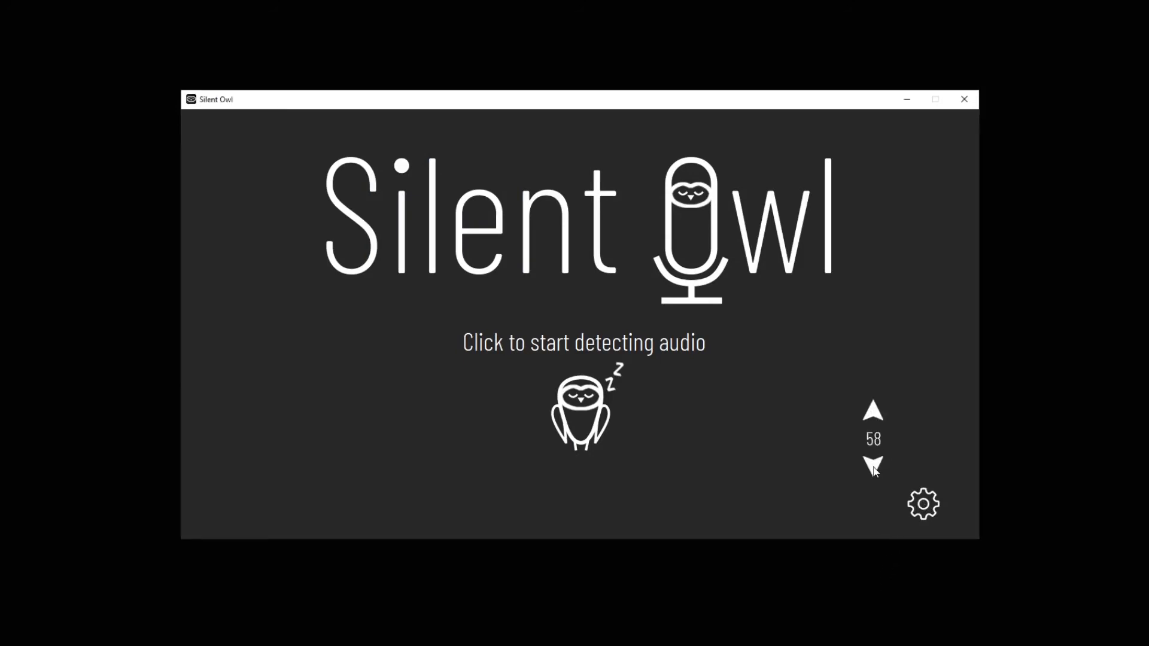
pyautogui.click(872, 467)
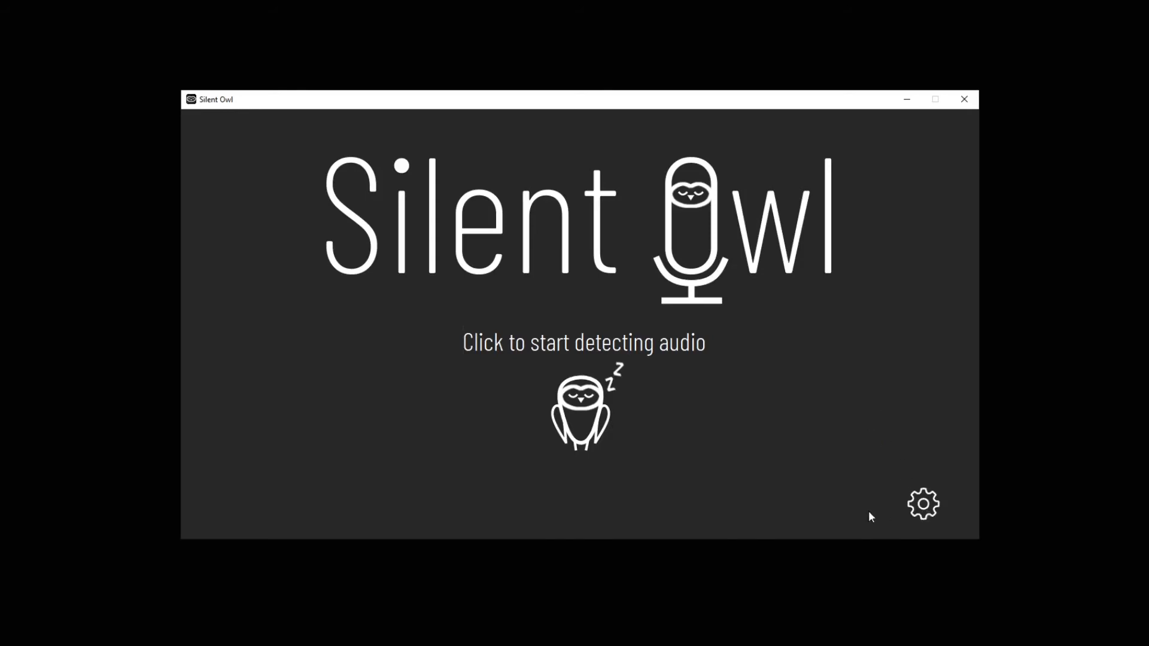
pyautogui.click(578, 407)
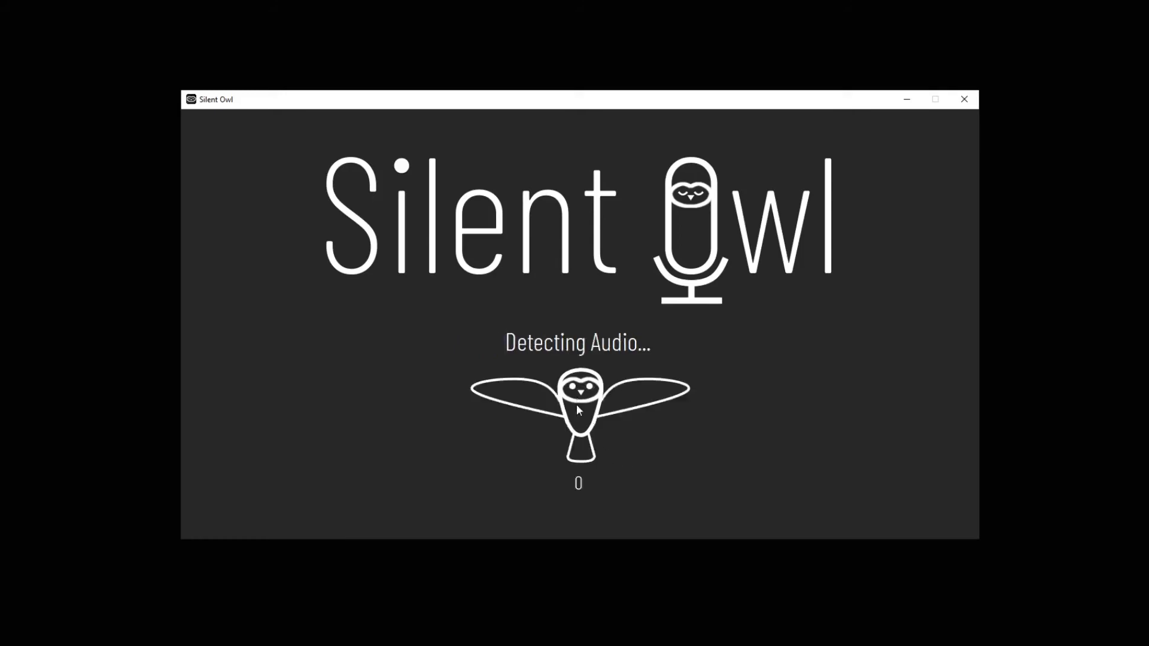